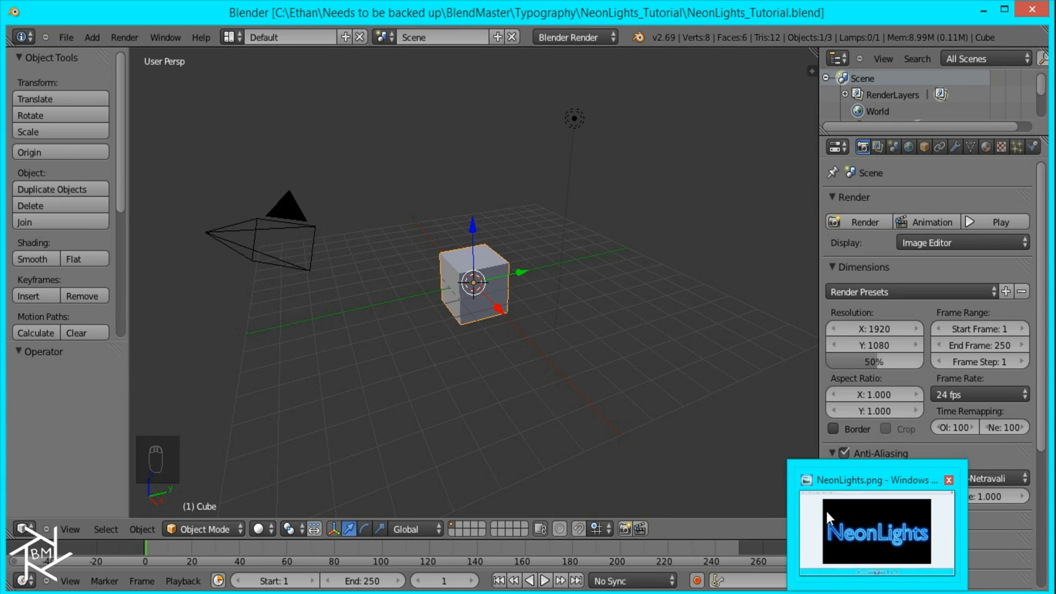
Delete the default cube and add a text object edited to read NeonLights
double_click(876, 480)
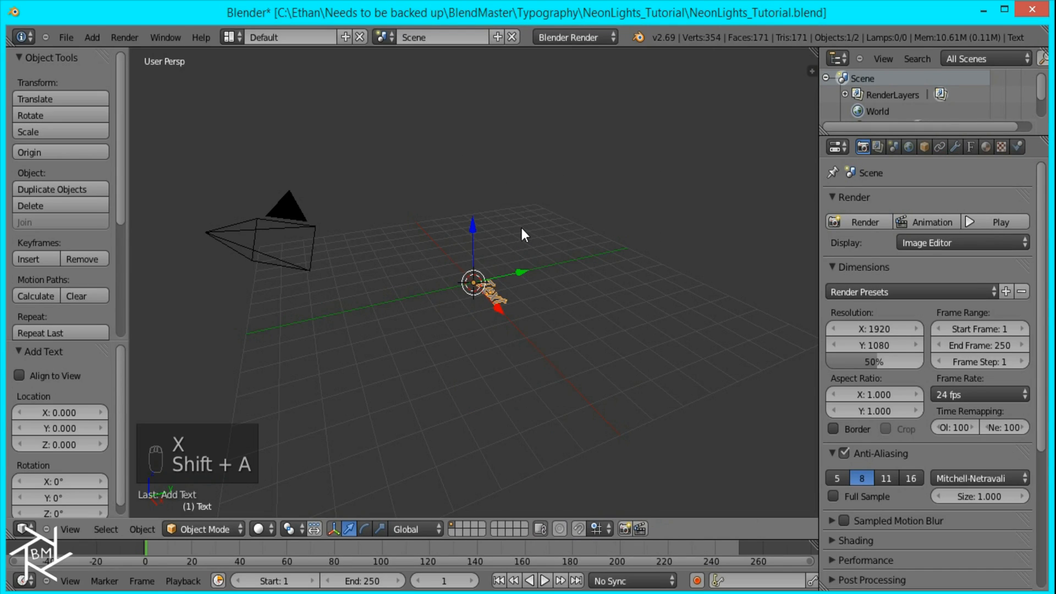
key("r")
type("Ne")
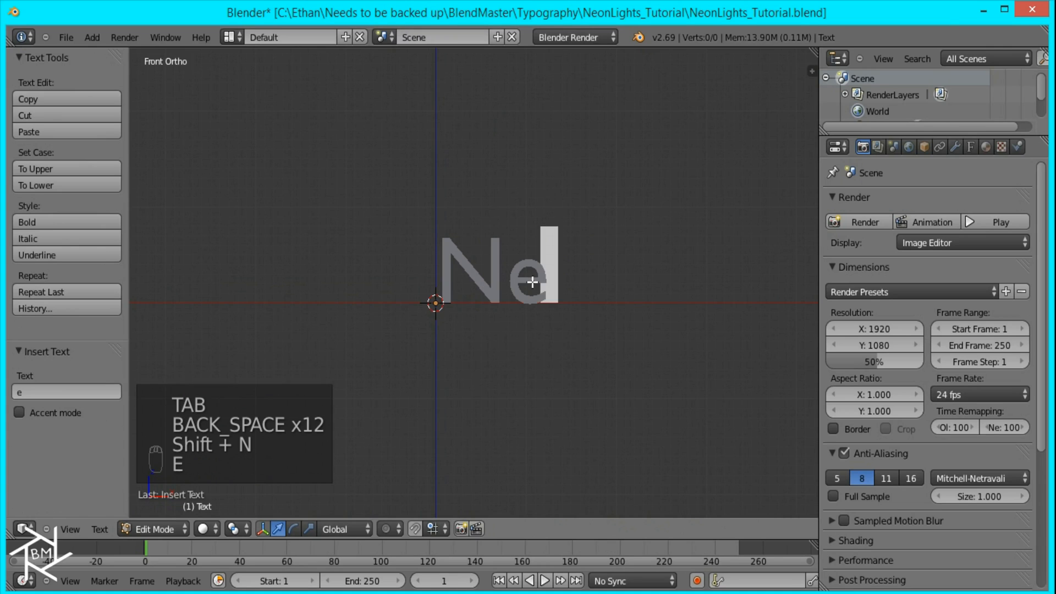
type("onLights")
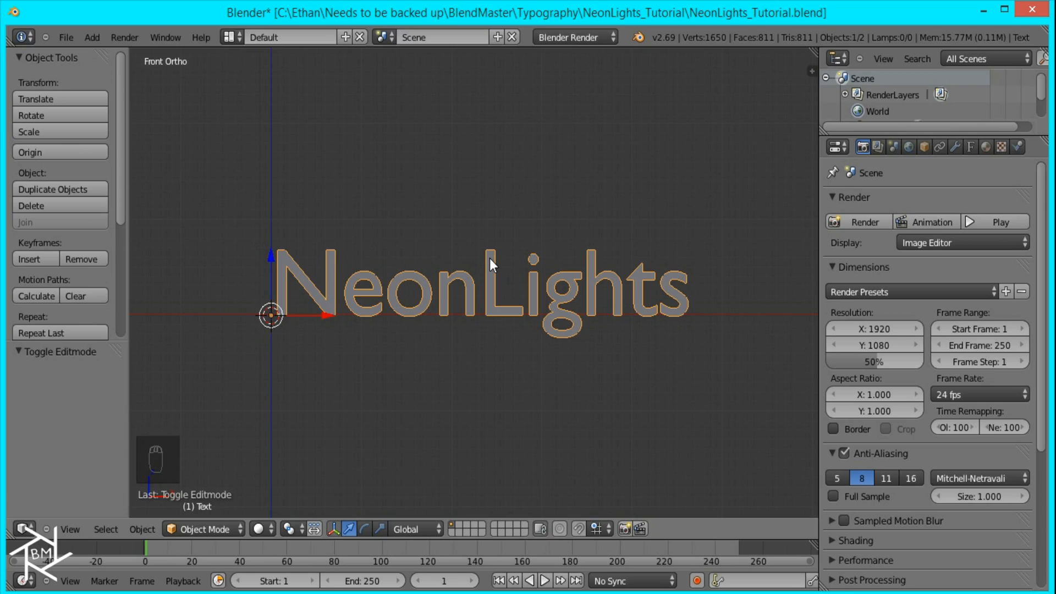
Convert the text to a curve via Alt+C and set its curve shape to 3D
key("Alt+C")
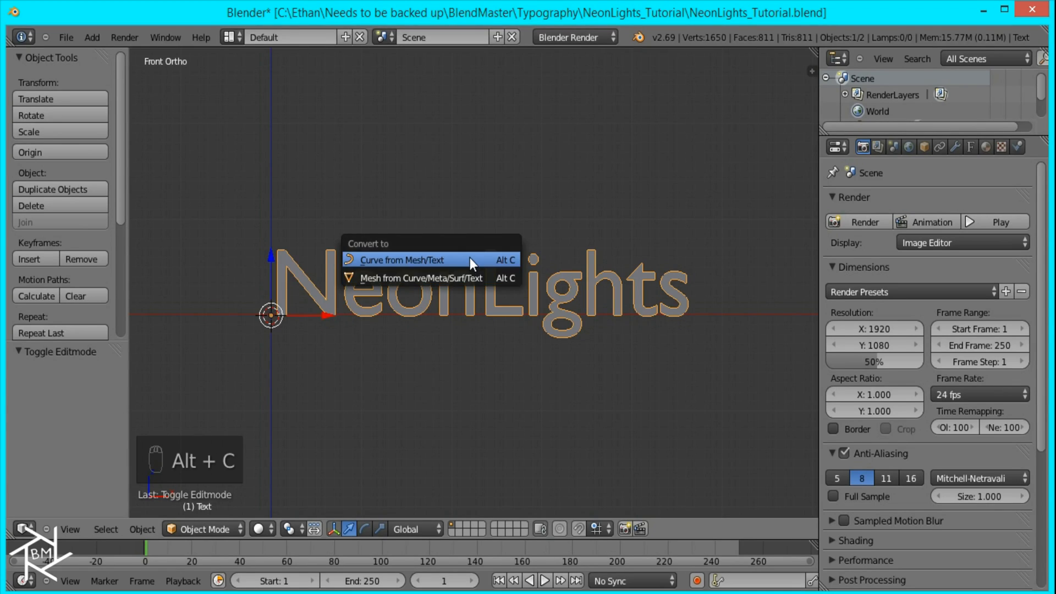
mouse_move(446, 278)
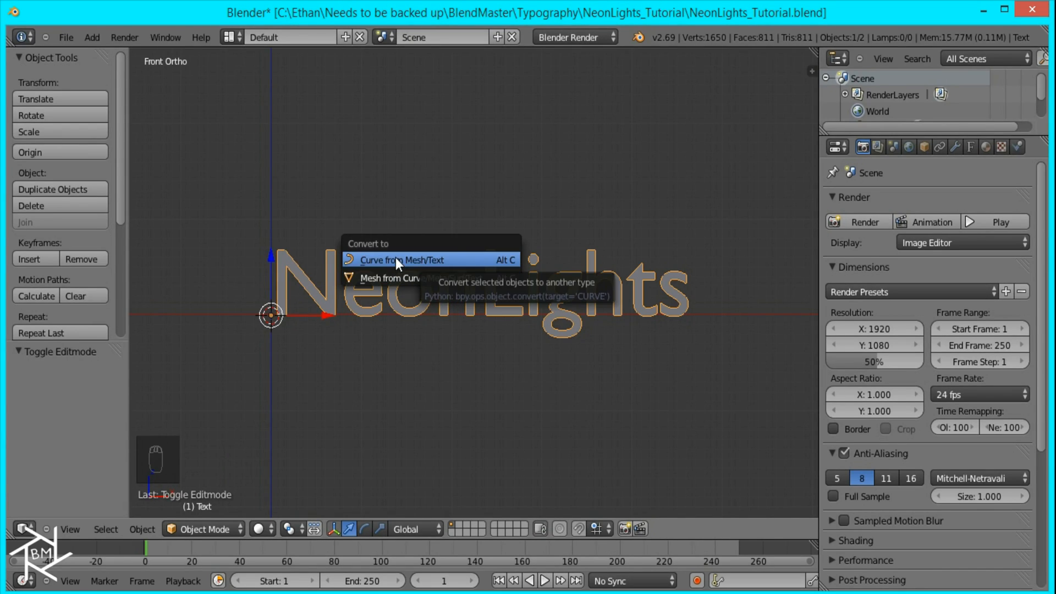
left_click(401, 260)
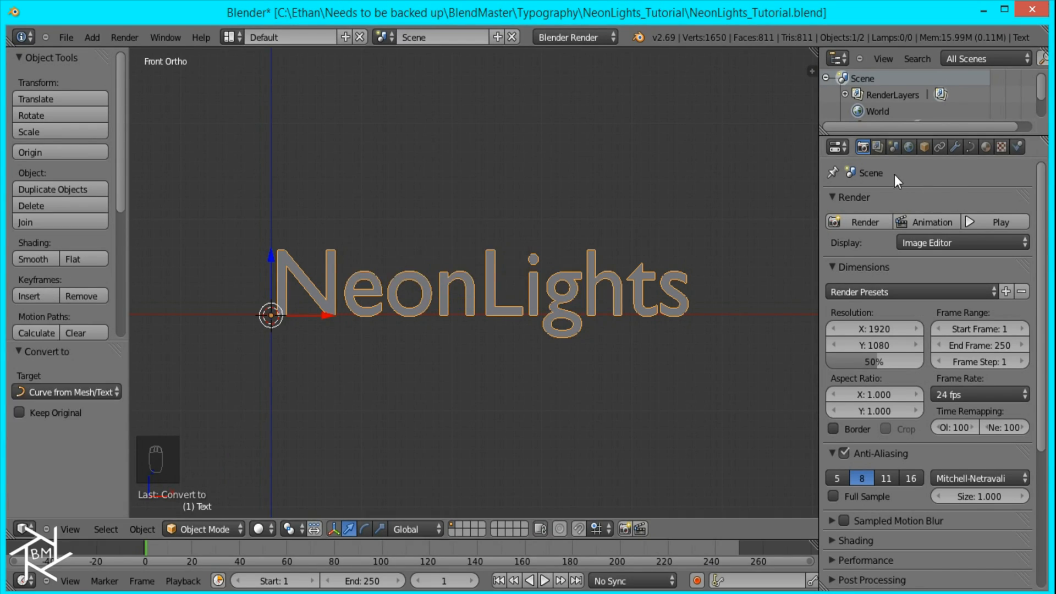
left_click(970, 147)
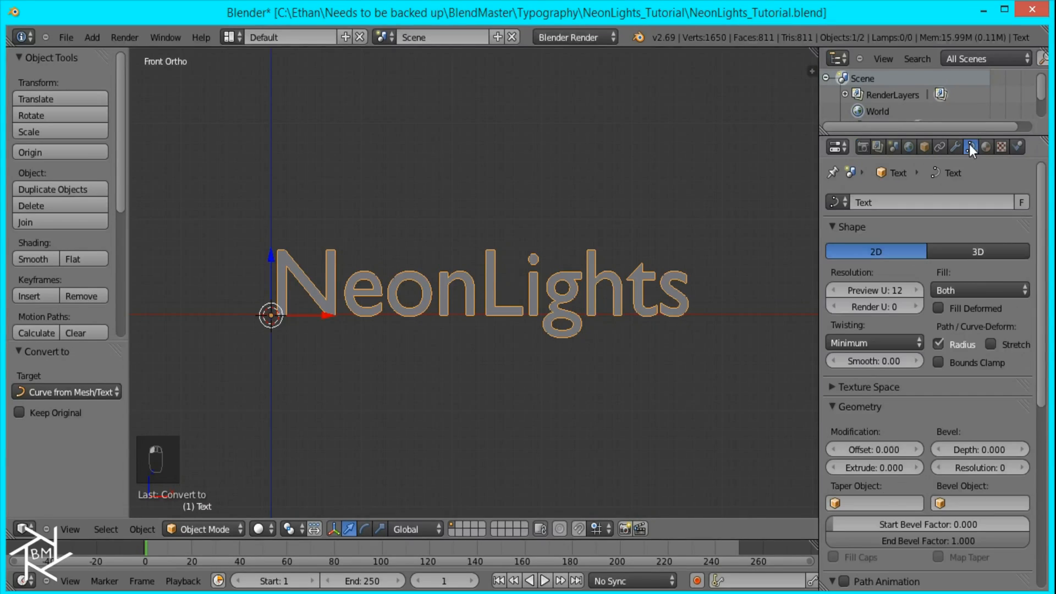
left_click(979, 251)
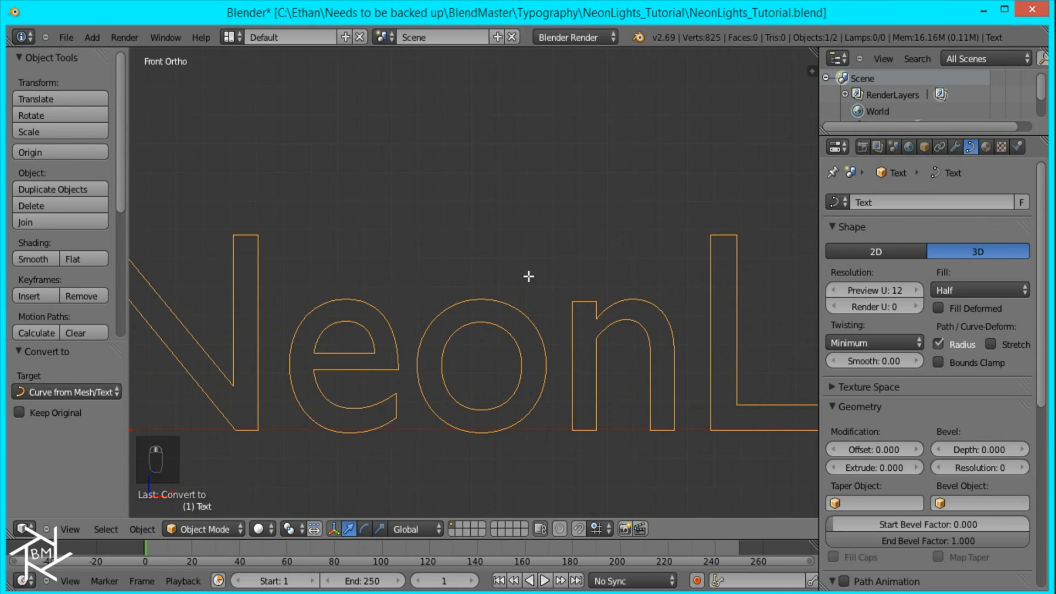
key("Tab")
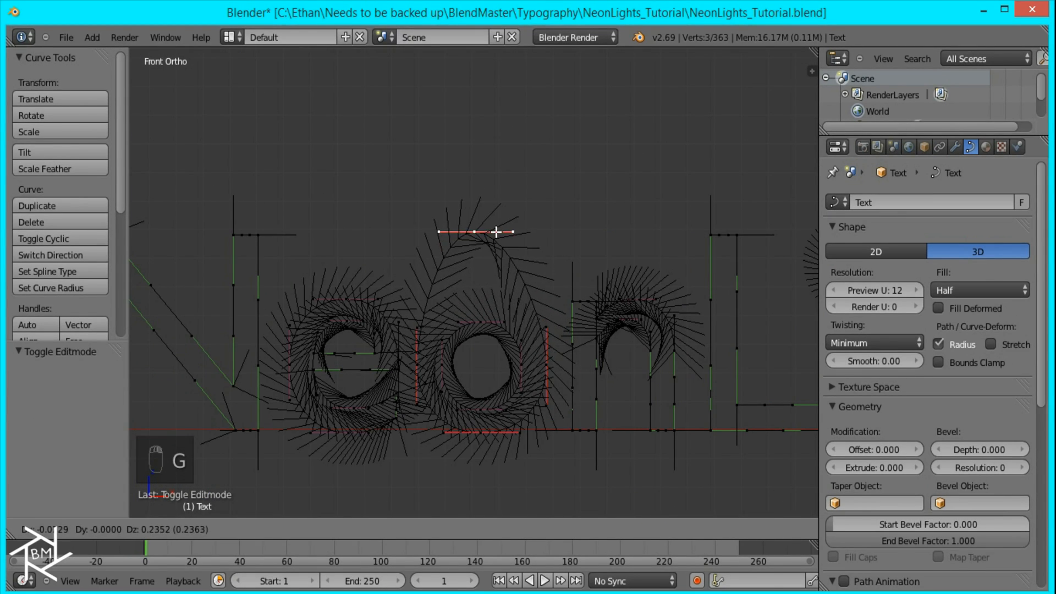
key("Tab")
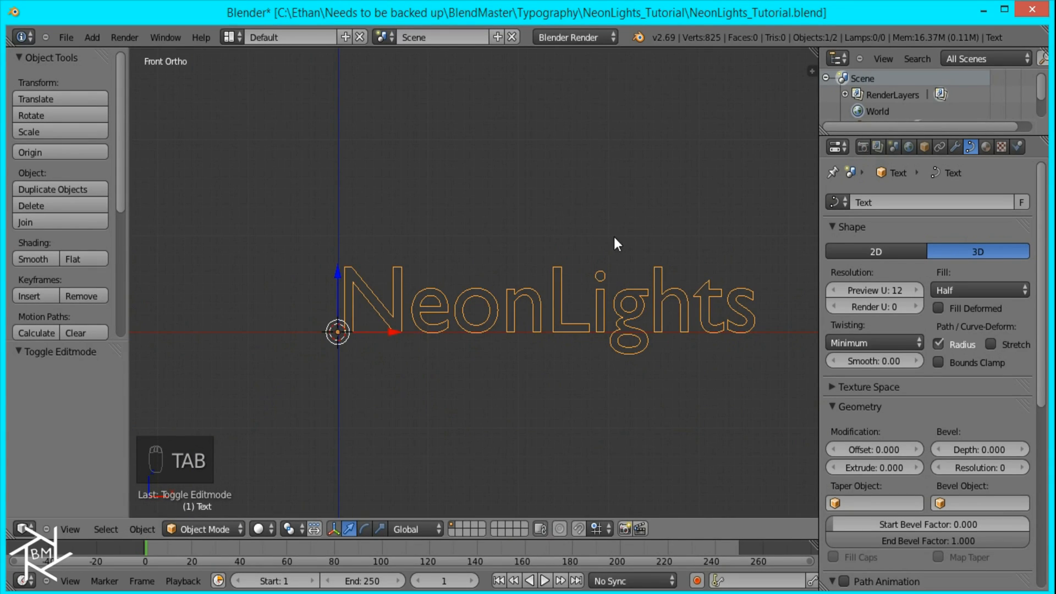
mouse_move(647, 309)
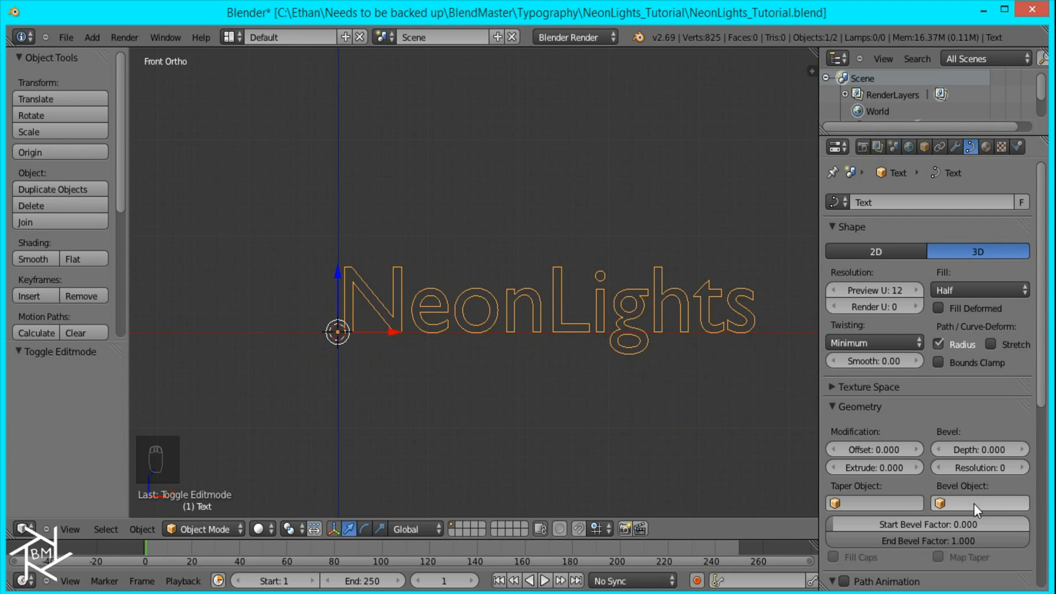
mouse_move(874, 494)
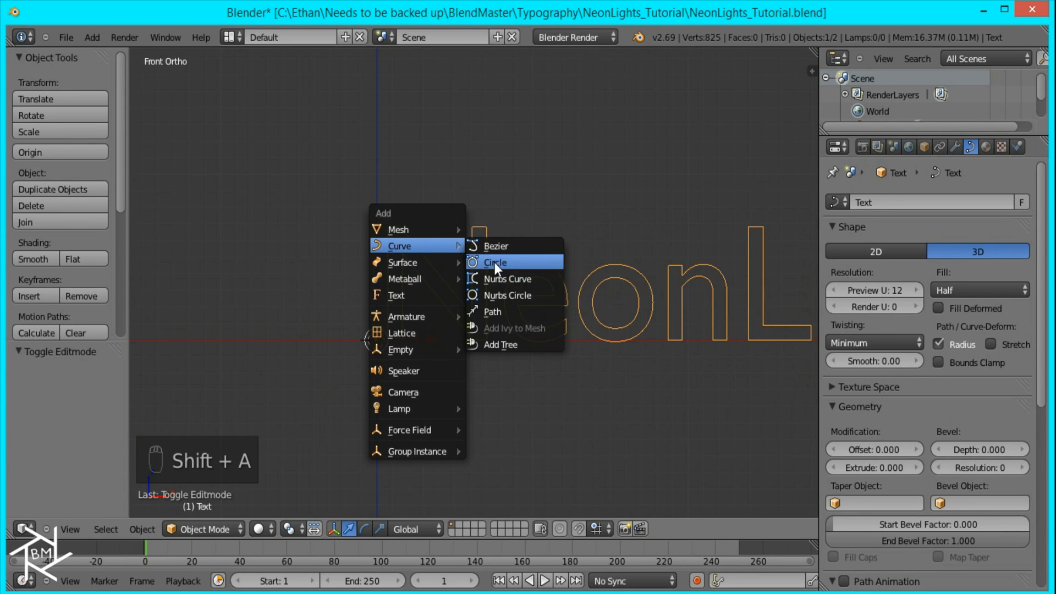
Add a circle curve as the text's bevel object and scale it down to 0.85
left_click(495, 262)
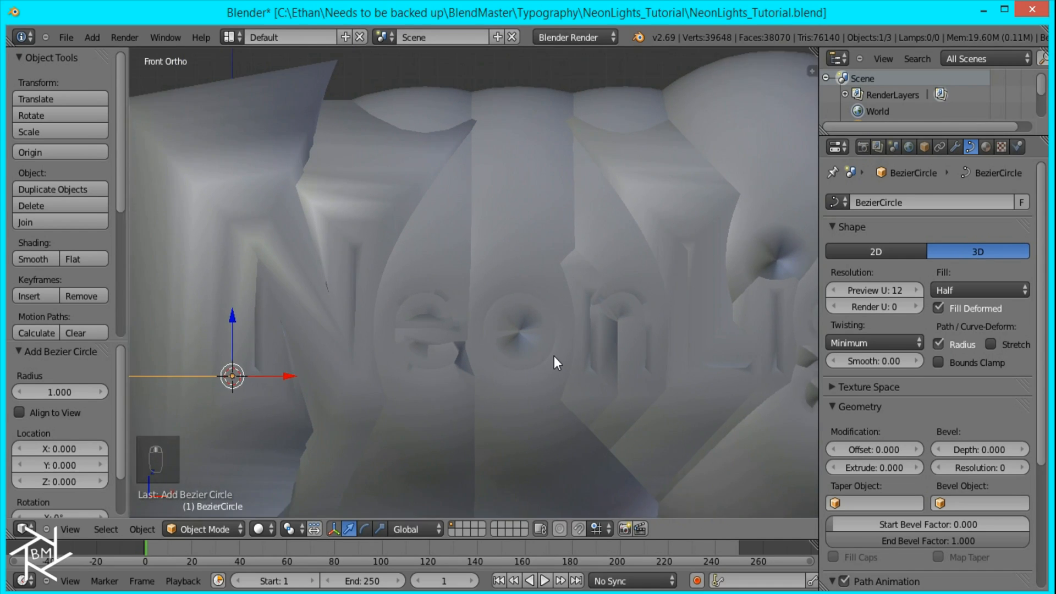
key("s")
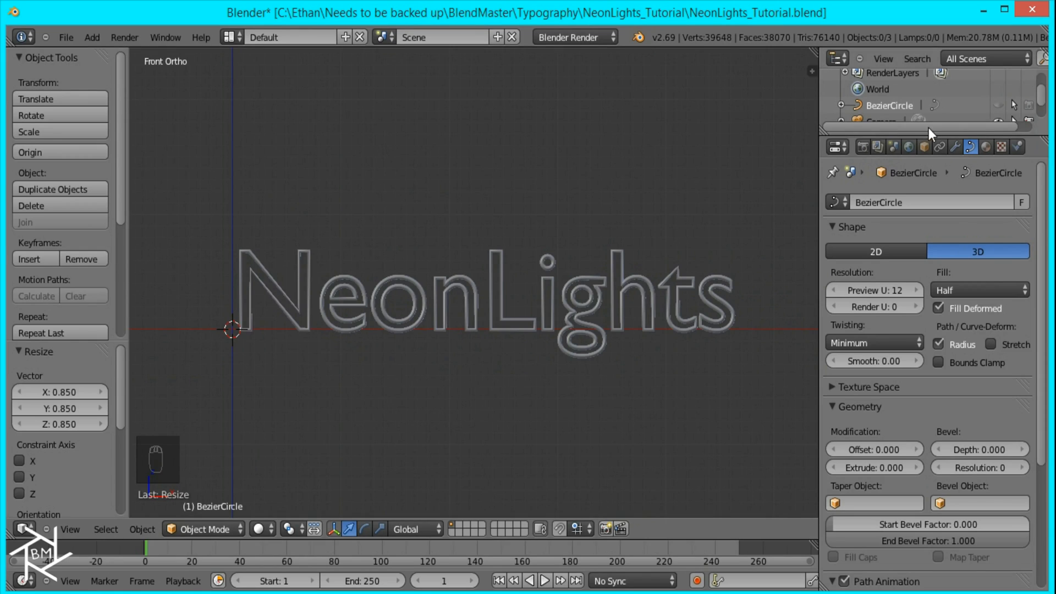
mouse_move(616, 104)
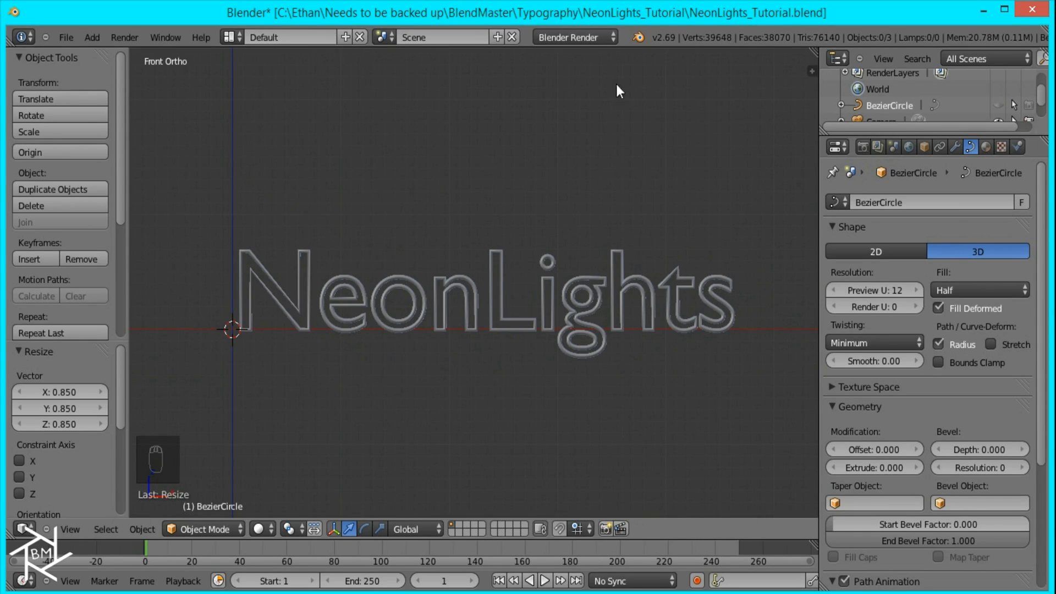
Switch to Cycles and build a node material mixing an Emission shader with a glossy shader
left_click(574, 37)
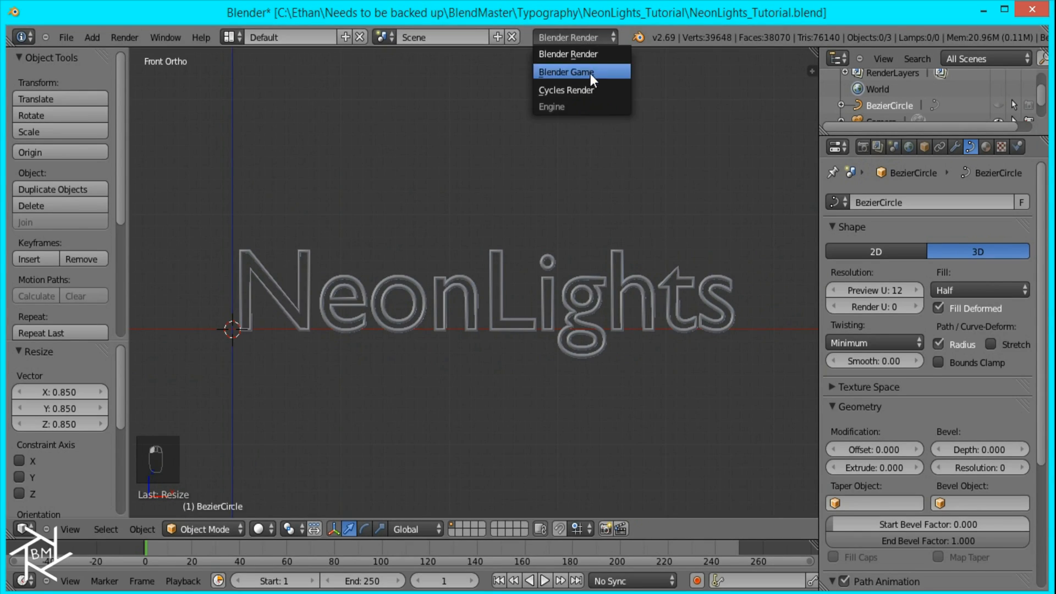
left_click(567, 91)
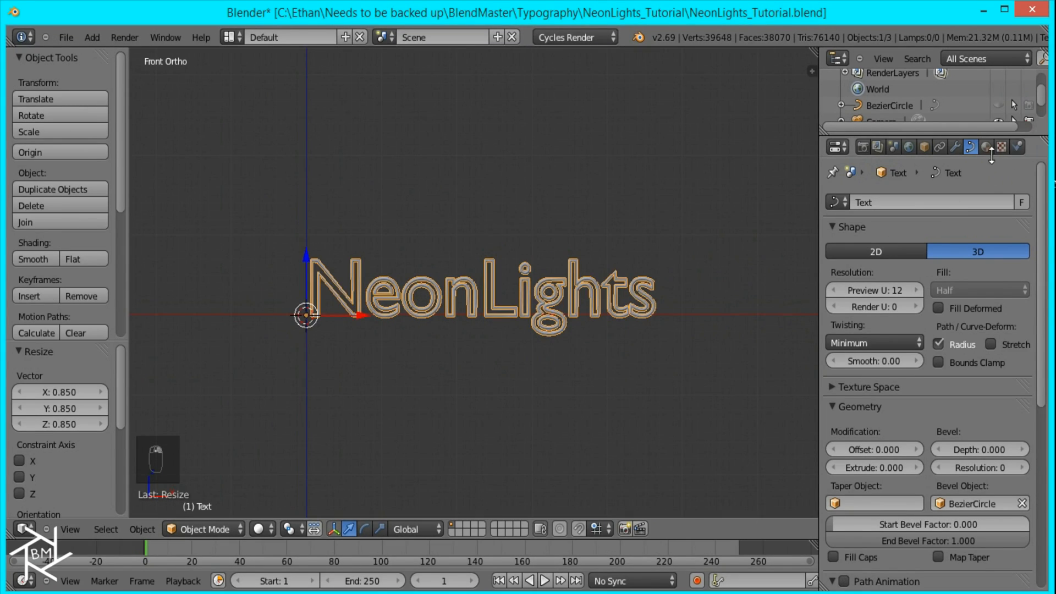
left_click(995, 148)
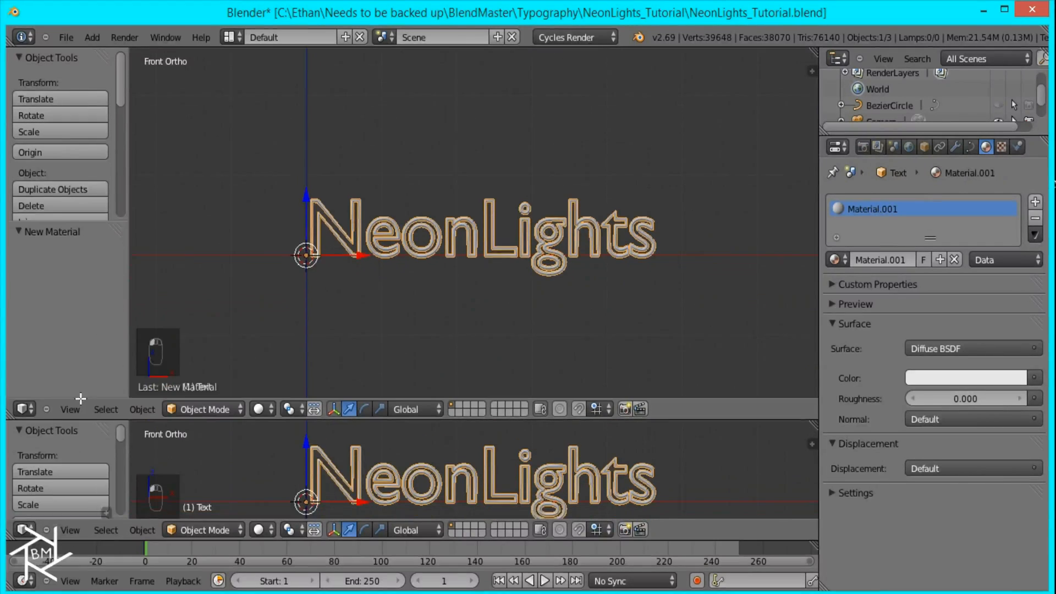
left_click(21, 406)
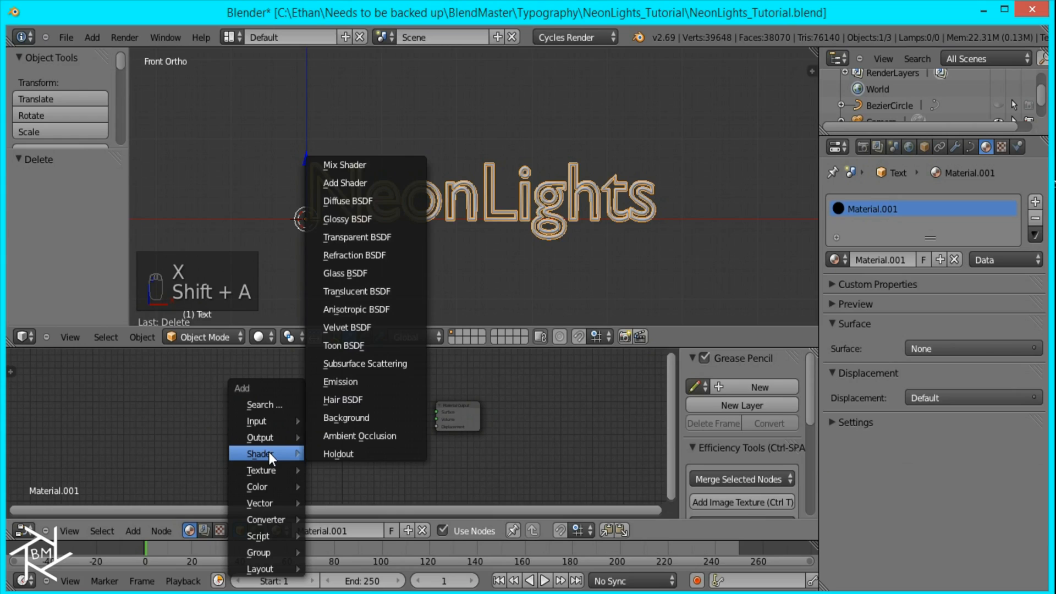
left_click(340, 382)
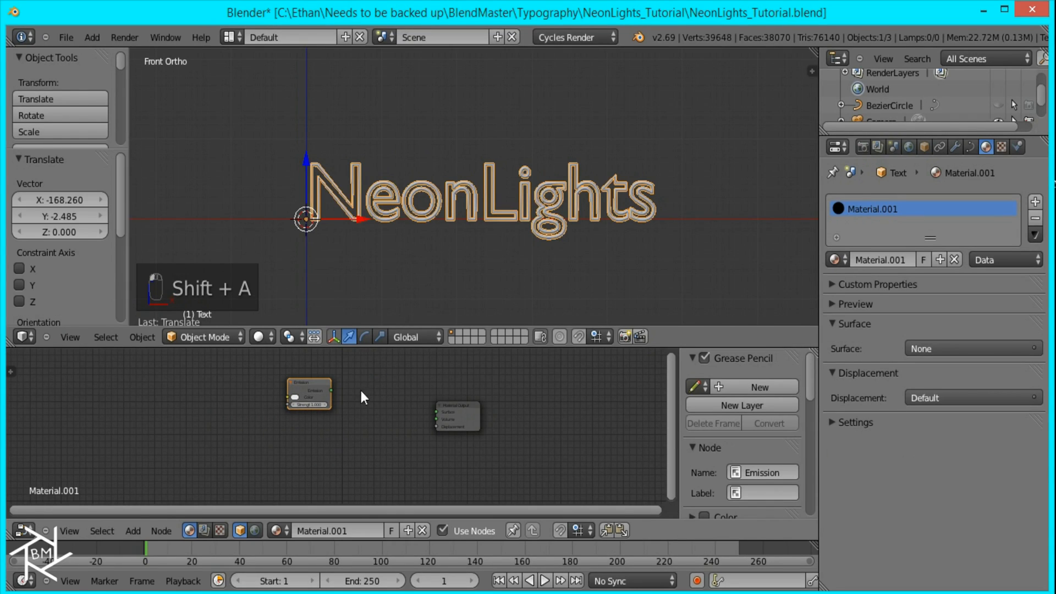
left_click_drag(335, 391, 436, 411)
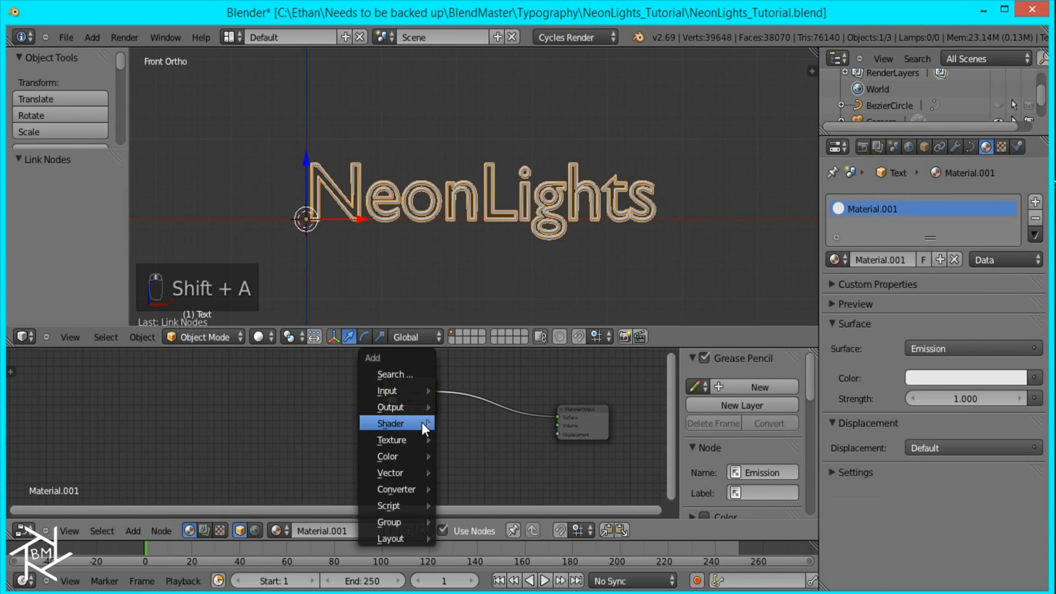
left_click(392, 422)
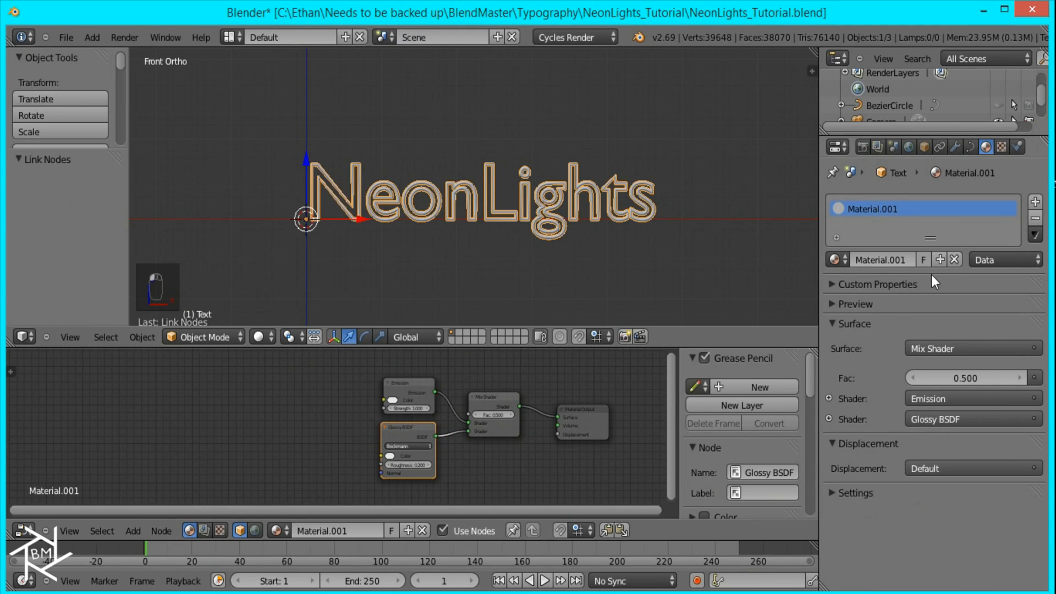
left_click(855, 304)
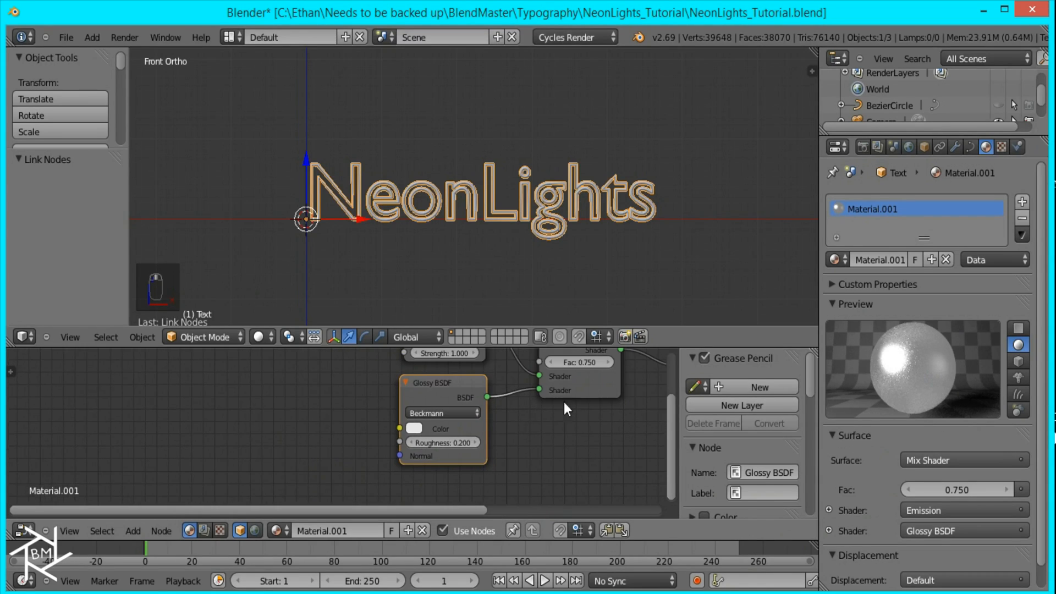
Set the emission colour to blue with R at 0
left_click(442, 442)
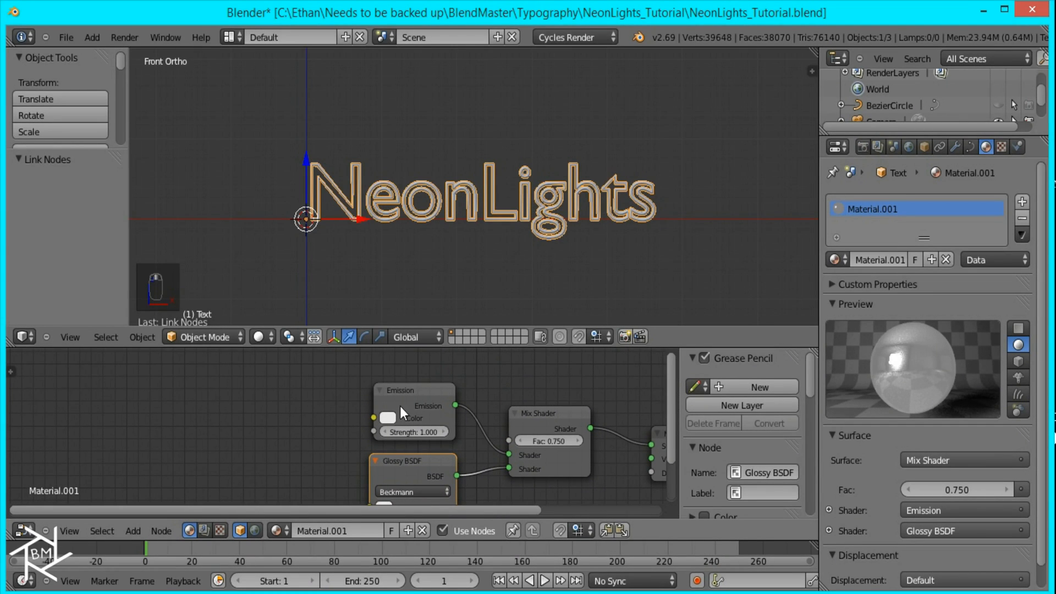
left_click(387, 428)
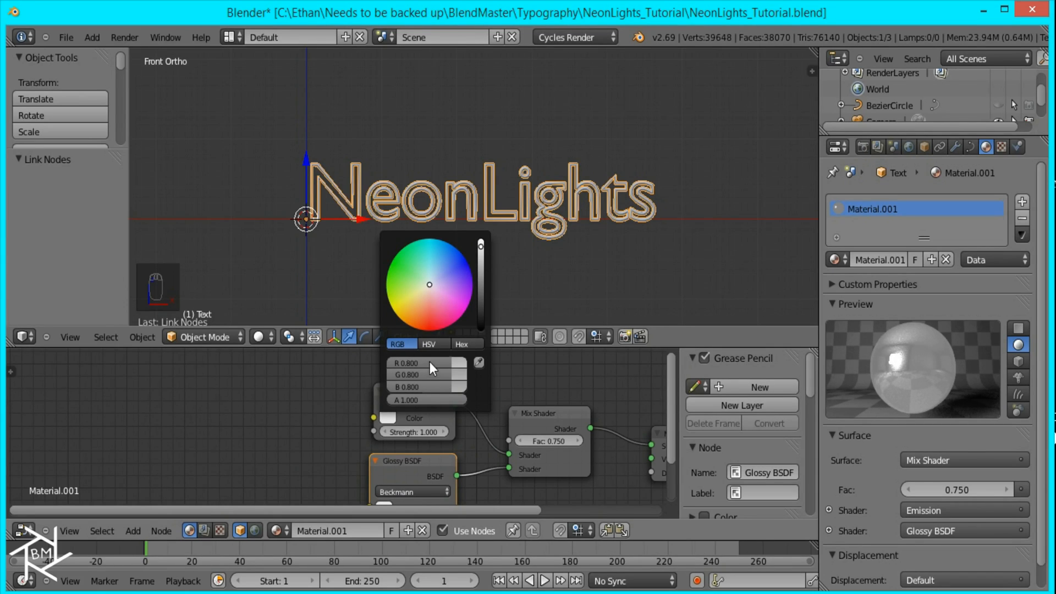
left_click(433, 253)
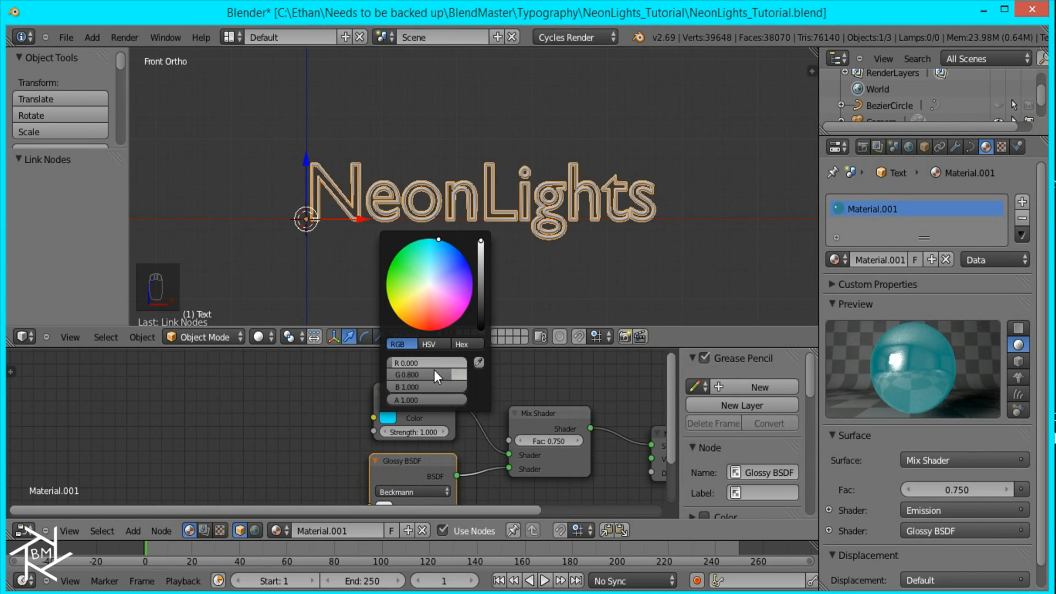
left_click_drag(437, 238, 461, 252)
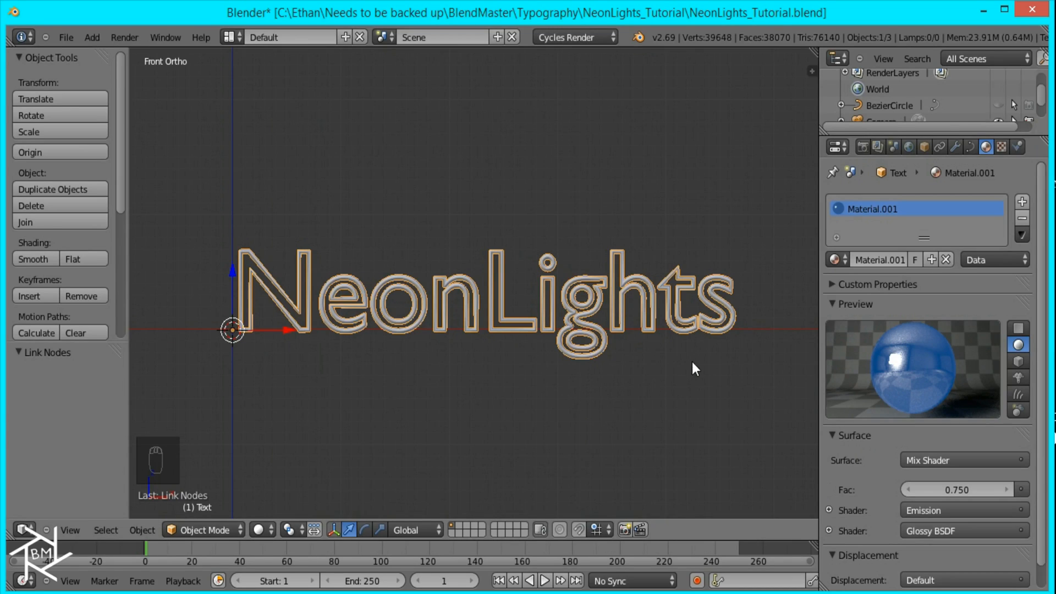
mouse_move(694, 354)
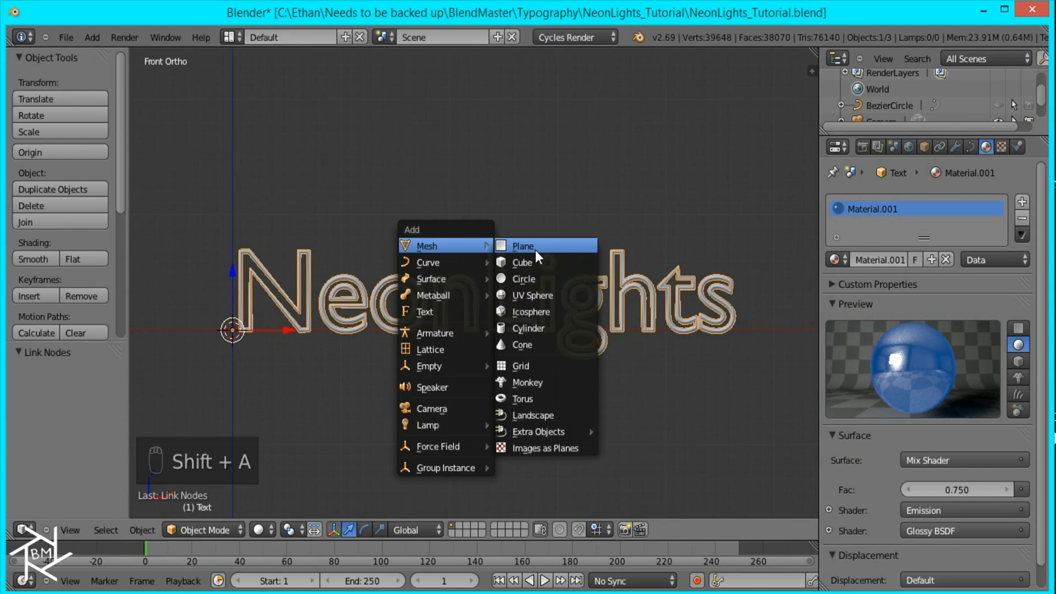
Add a plane with a new white emission material, move it to Y -5.797 and view through the camera
left_click(524, 247)
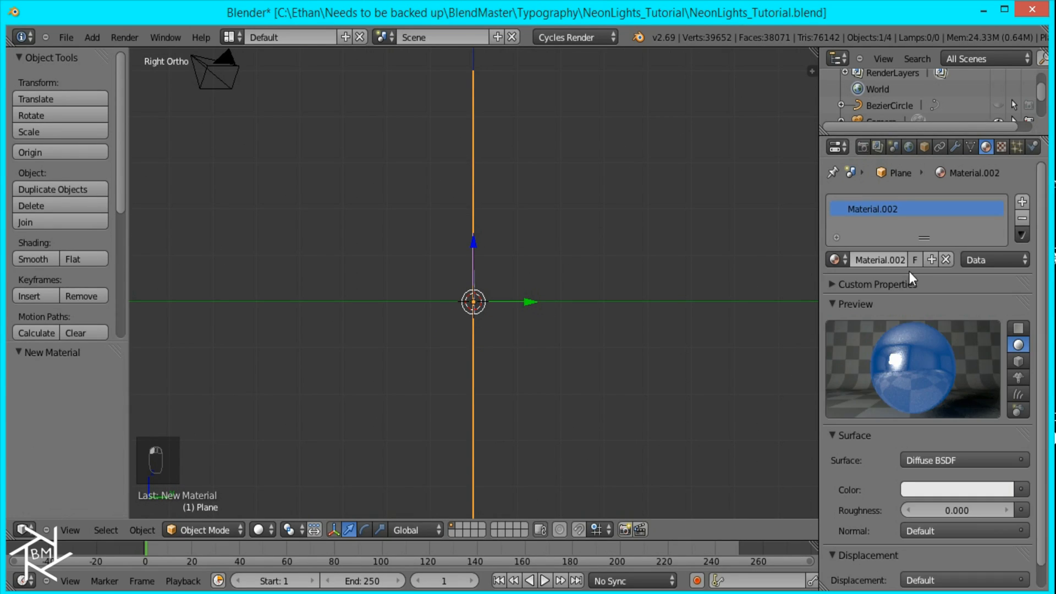
left_click(961, 460)
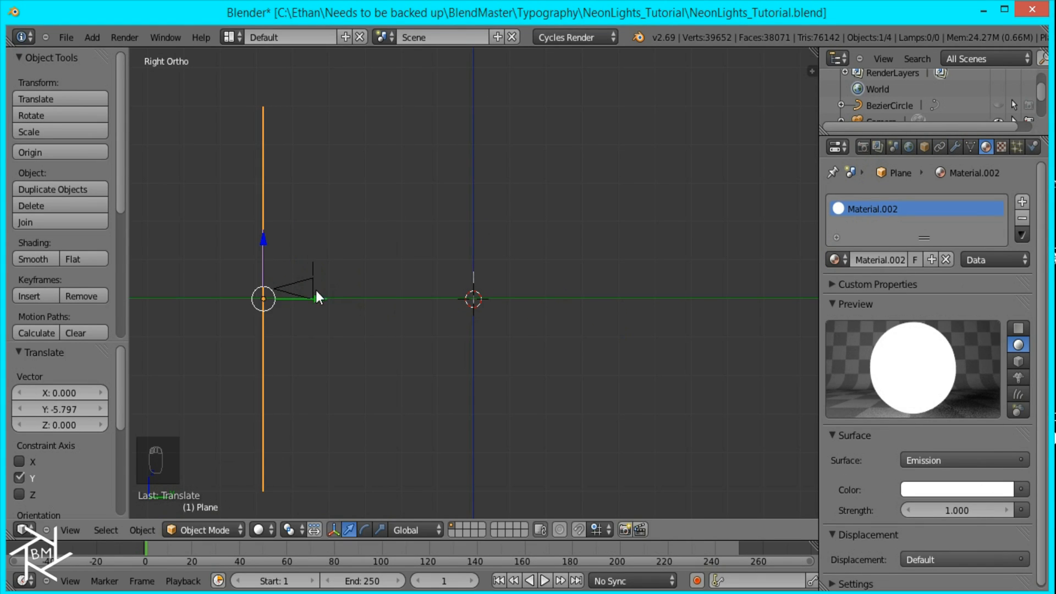
key("NUMPAD_0")
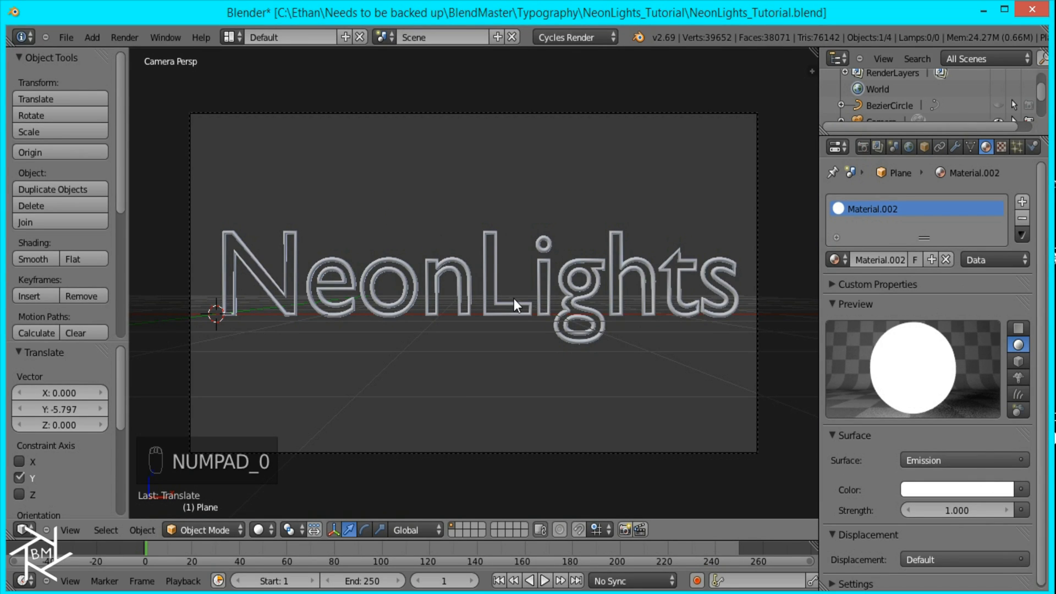
Render the frame so the NeonLights tubes glow blue on black
key("Shift+Z")
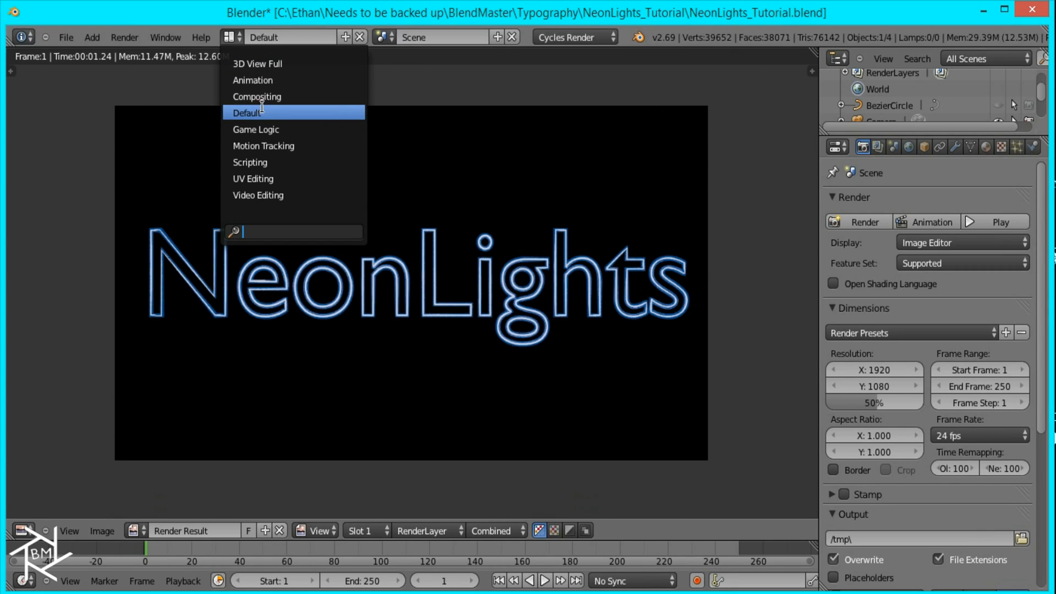
Switch to the Compositing layout with Use Nodes and Backdrop enabled
left_click(258, 97)
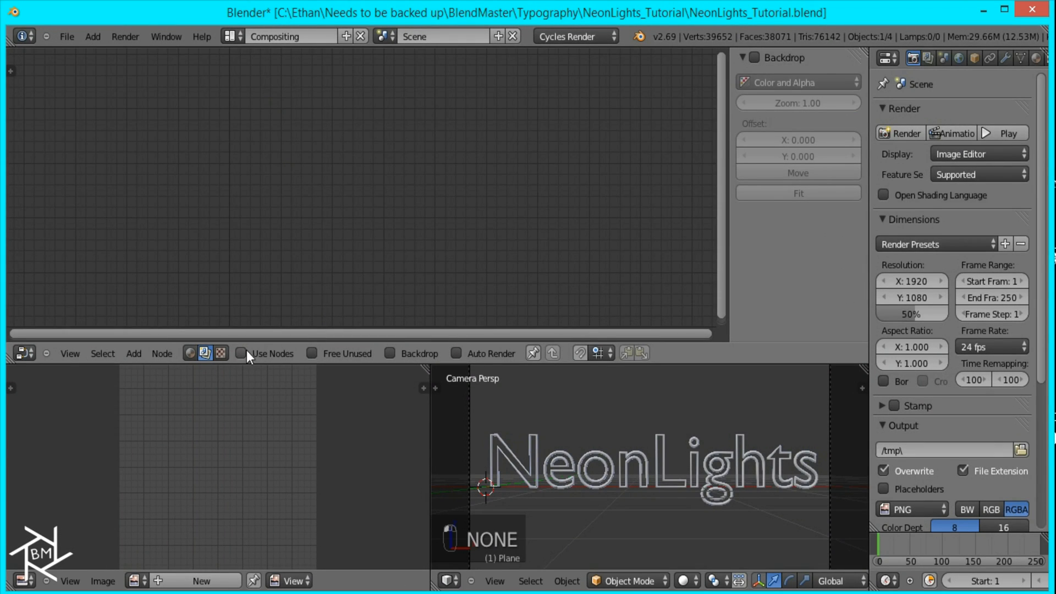
left_click(241, 353)
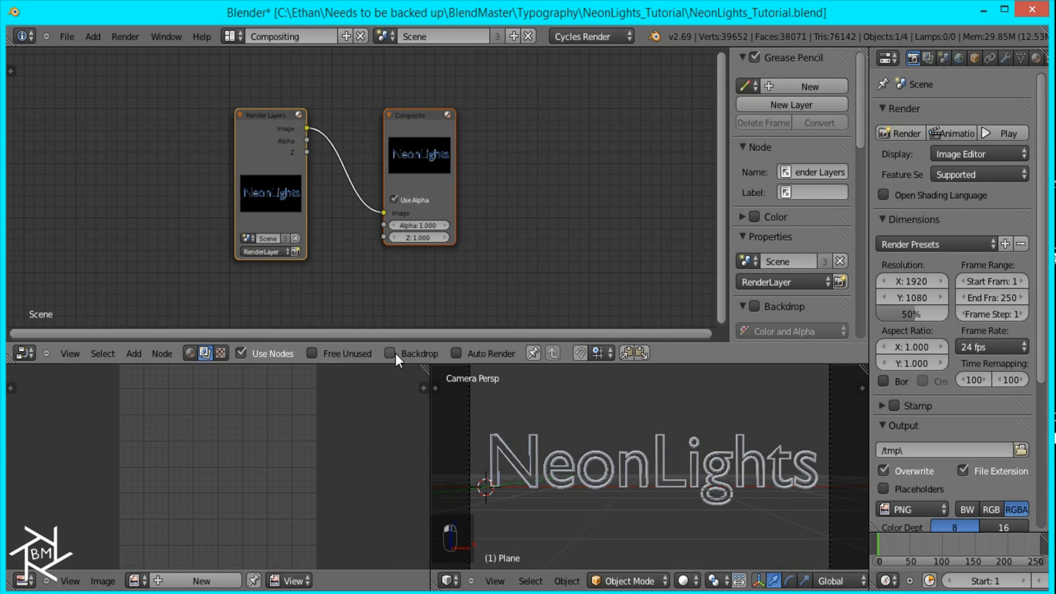
left_click(389, 353)
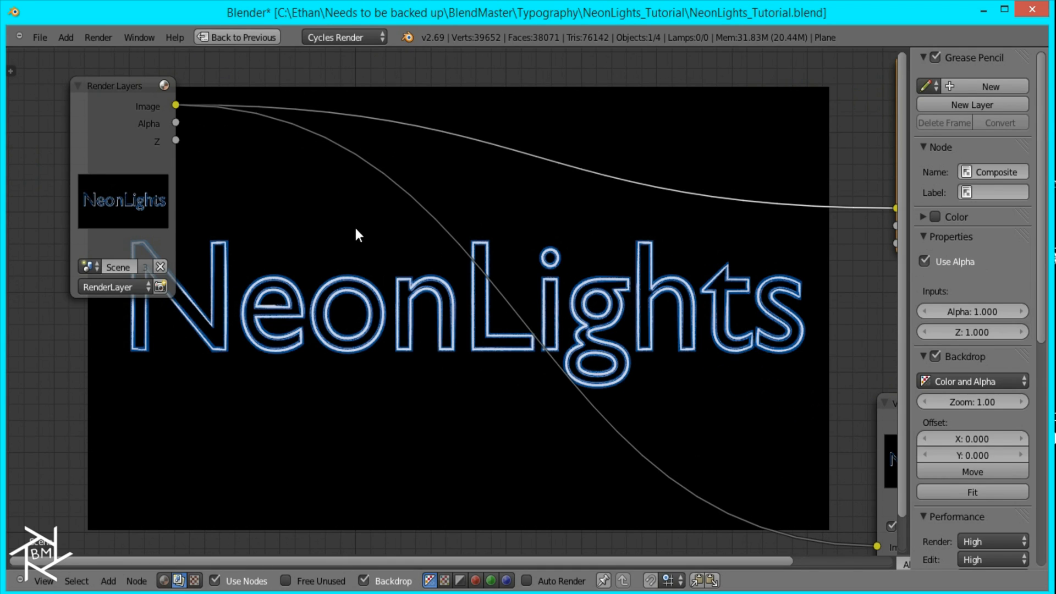
mouse_move(316, 264)
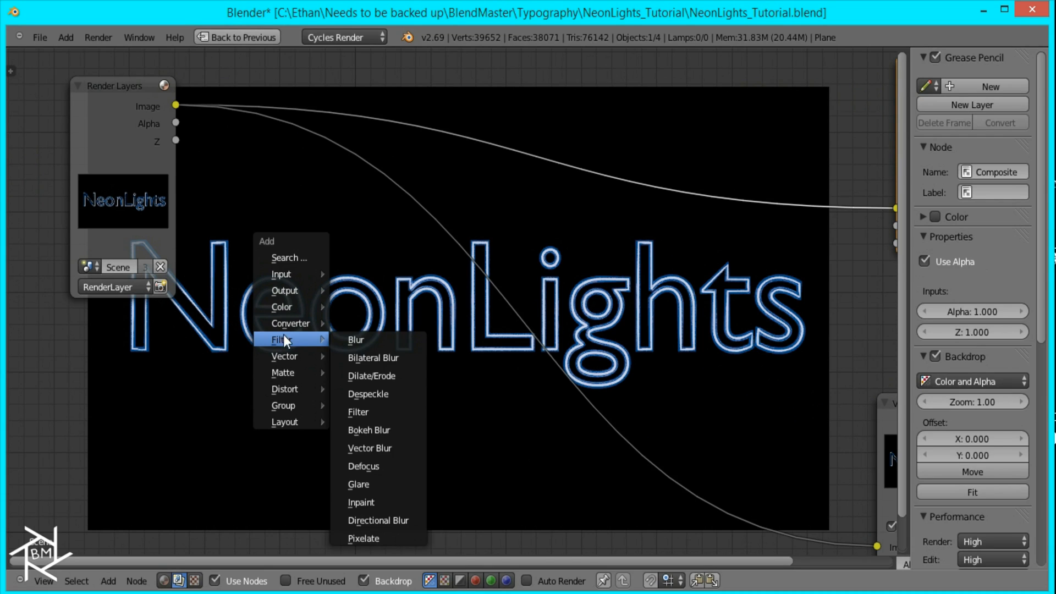
Add a Fast Gaussian Blur node set to relative size 2.0 in X and Y
left_click(356, 340)
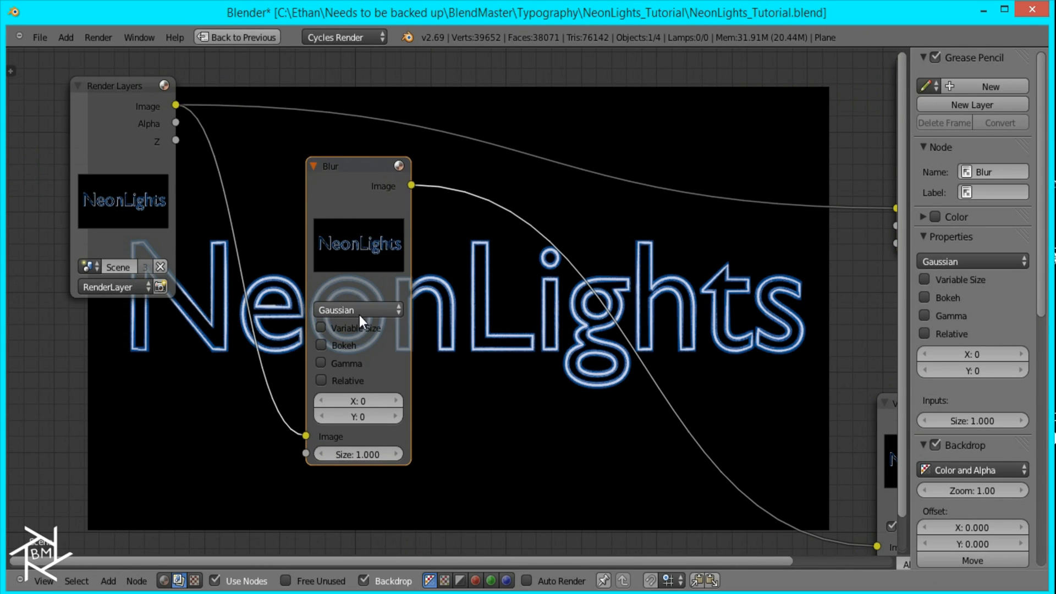
left_click(359, 311)
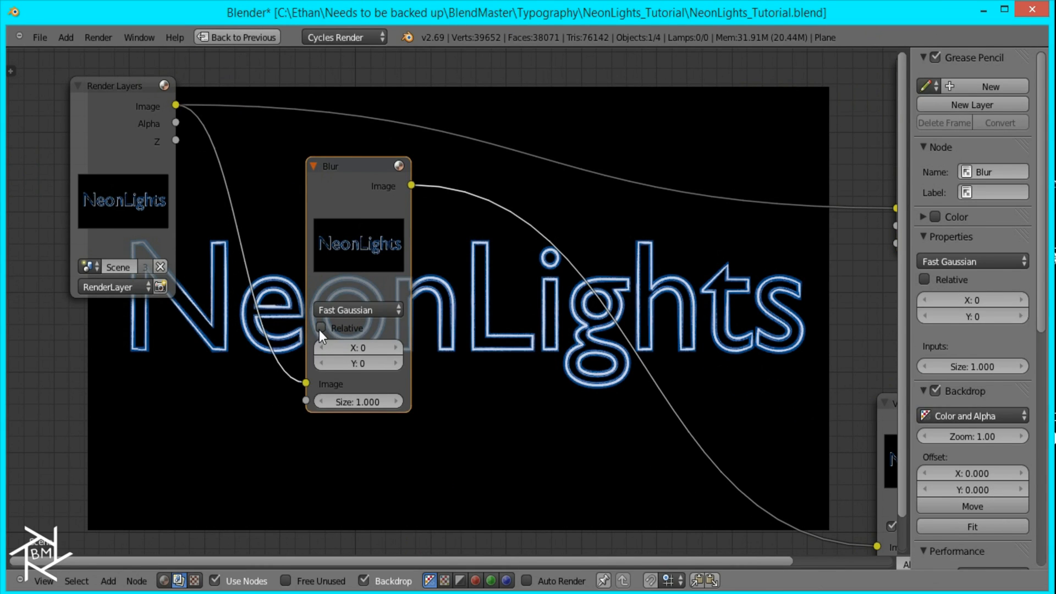
left_click(321, 328)
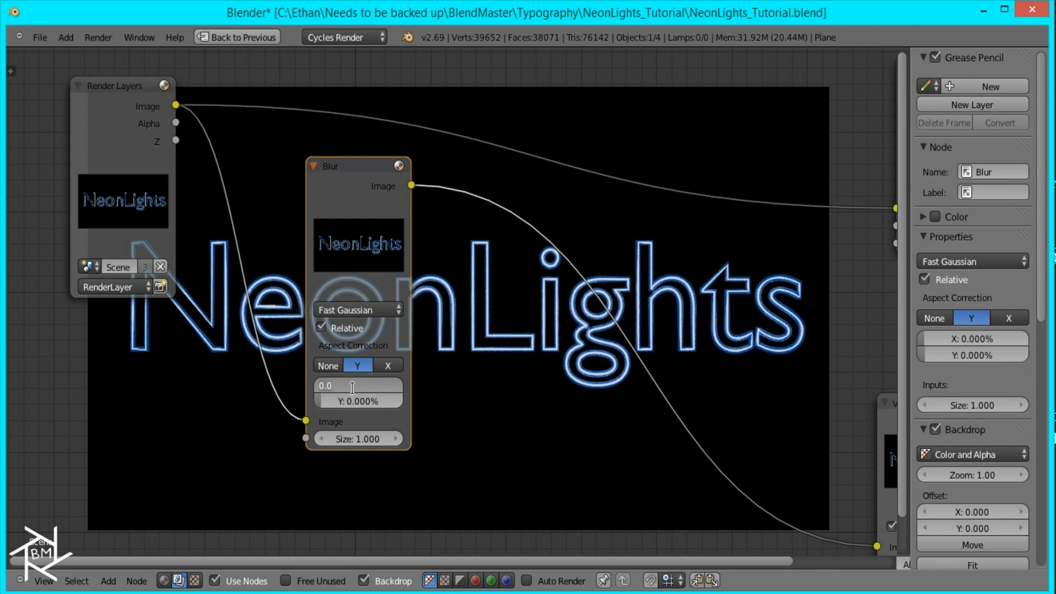
type("2.0")
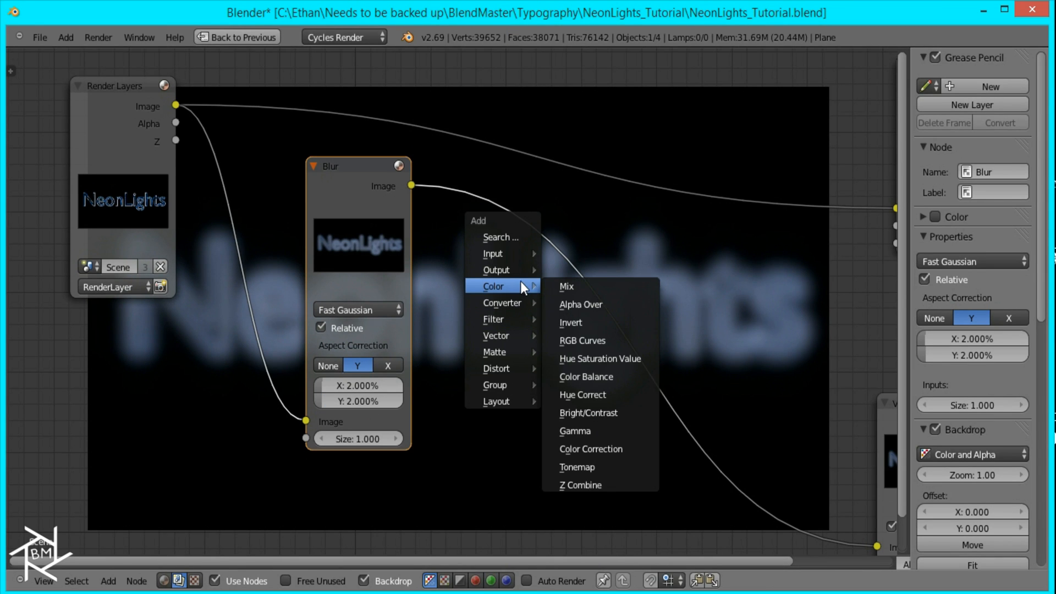
Add an RGB Curves node with the red curve pulled down and the blue curve pushed up
left_click(582, 341)
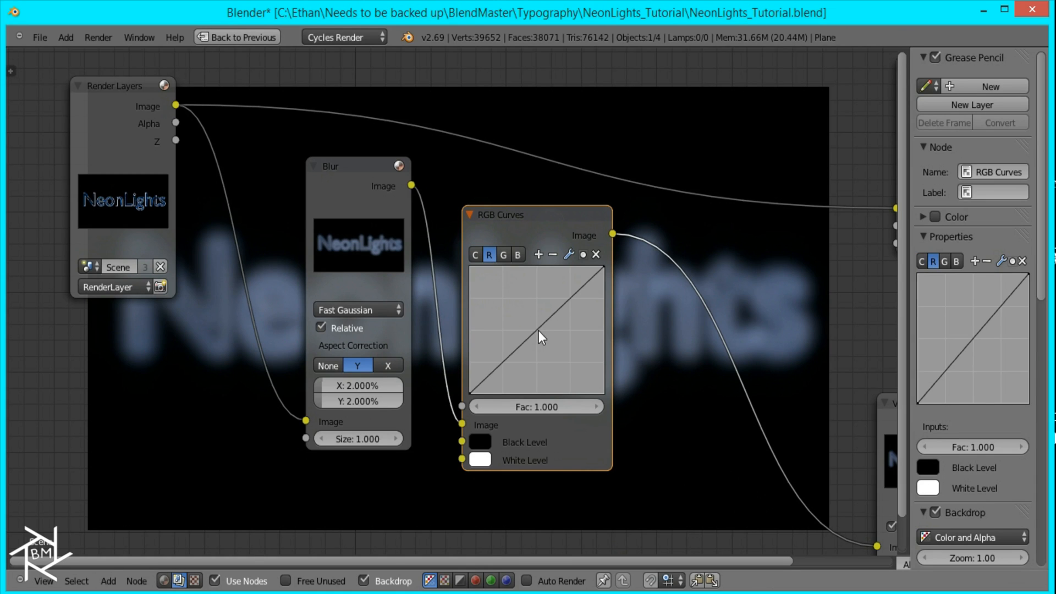
left_click_drag(539, 334, 561, 355)
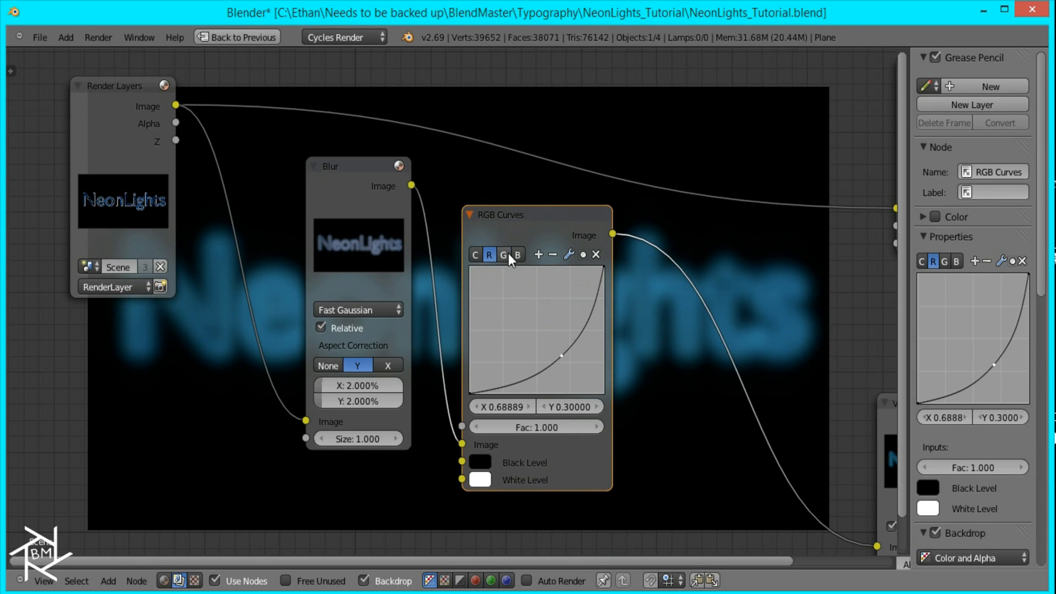
left_click(503, 254)
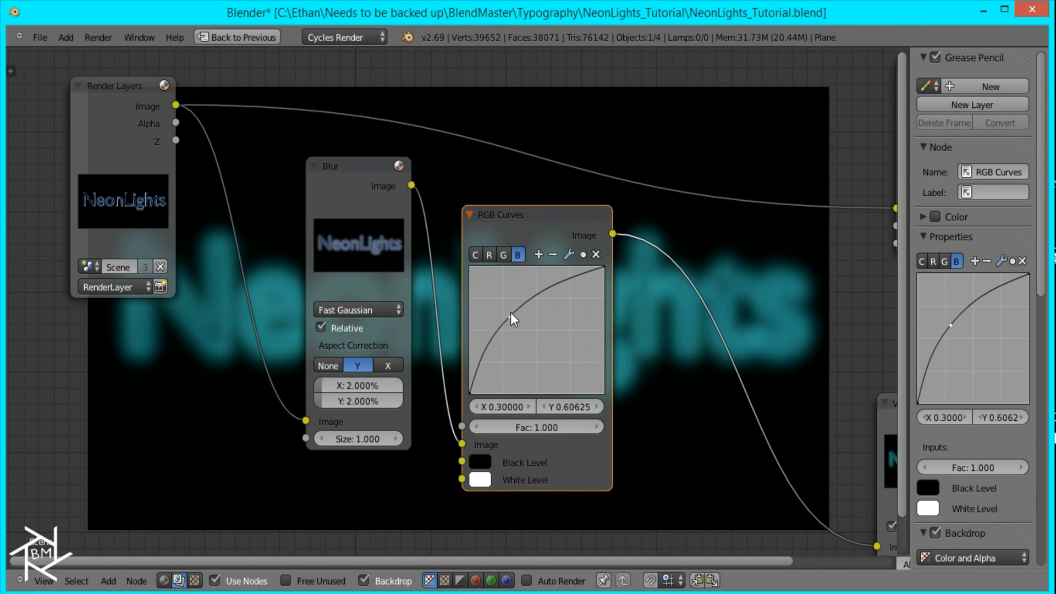
left_click_drag(509, 318, 509, 306)
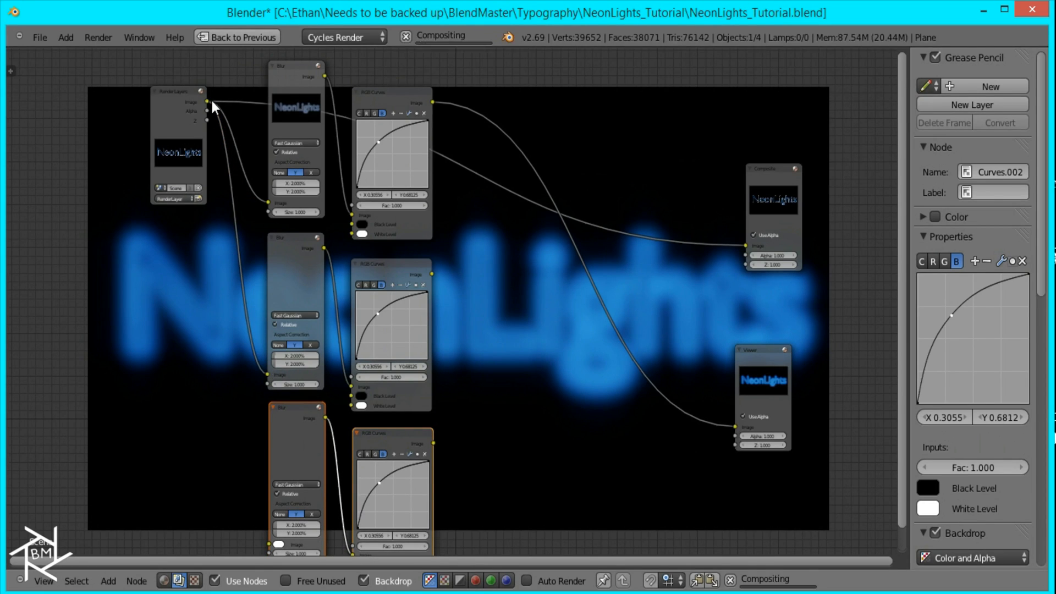
Duplicate the blur and curves pair into three glow branches fed from the Render Layers image
left_click(176, 90)
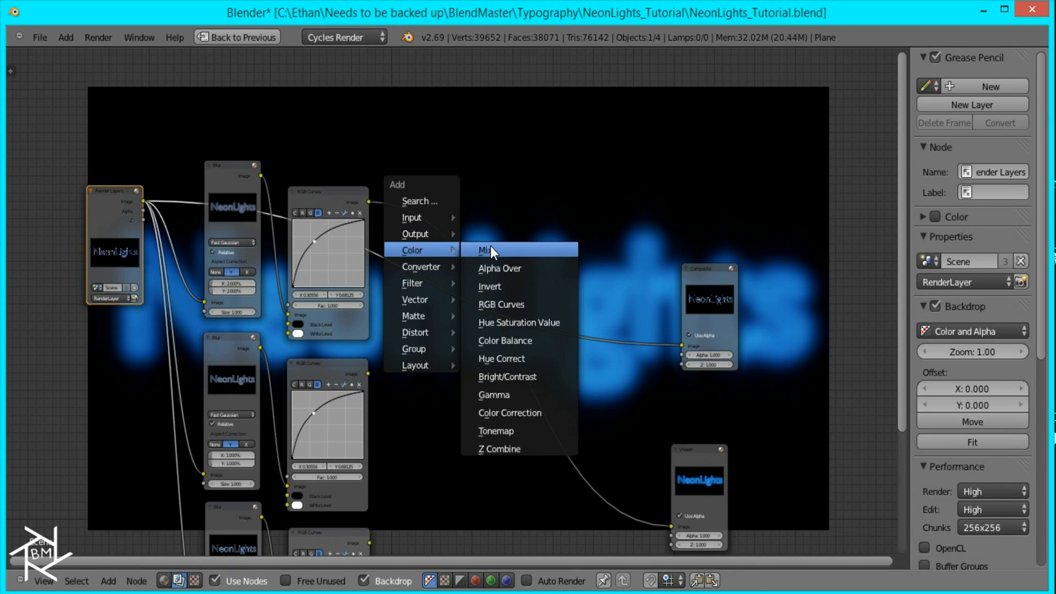
Combine the blurred glow layers with the sharp render using Add mix nodes into the Composite
left_click(487, 251)
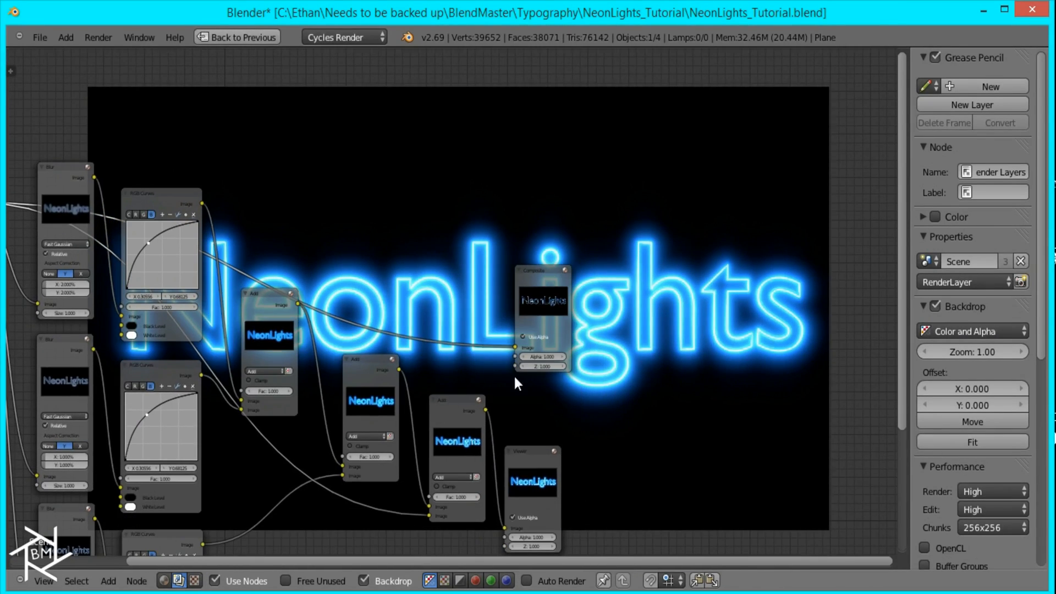
left_click(456, 401)
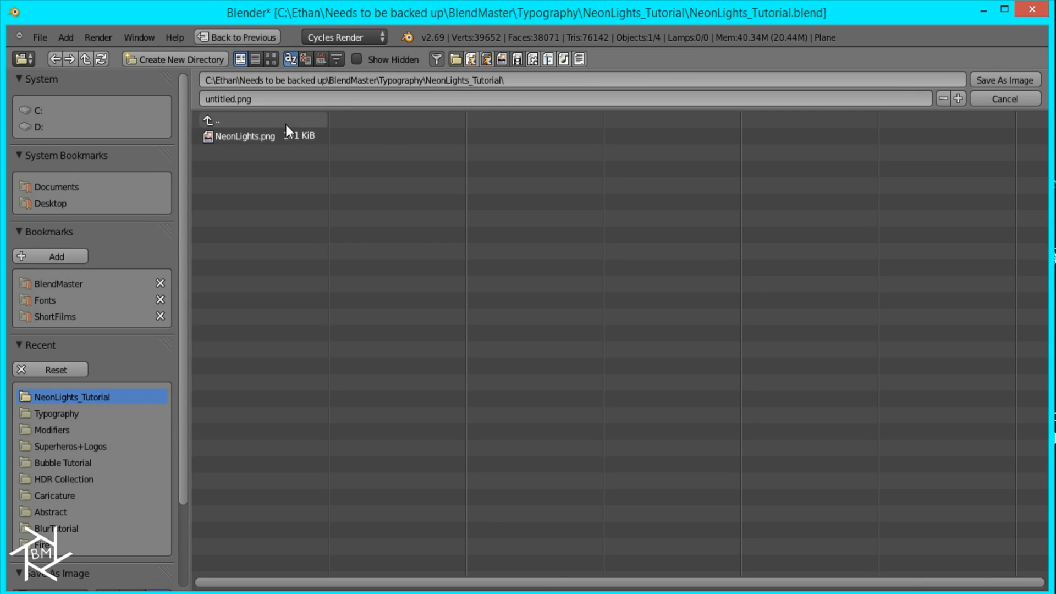
Save the composited glow image as NeonLights.png in the tutorial folder
left_click(244, 136)
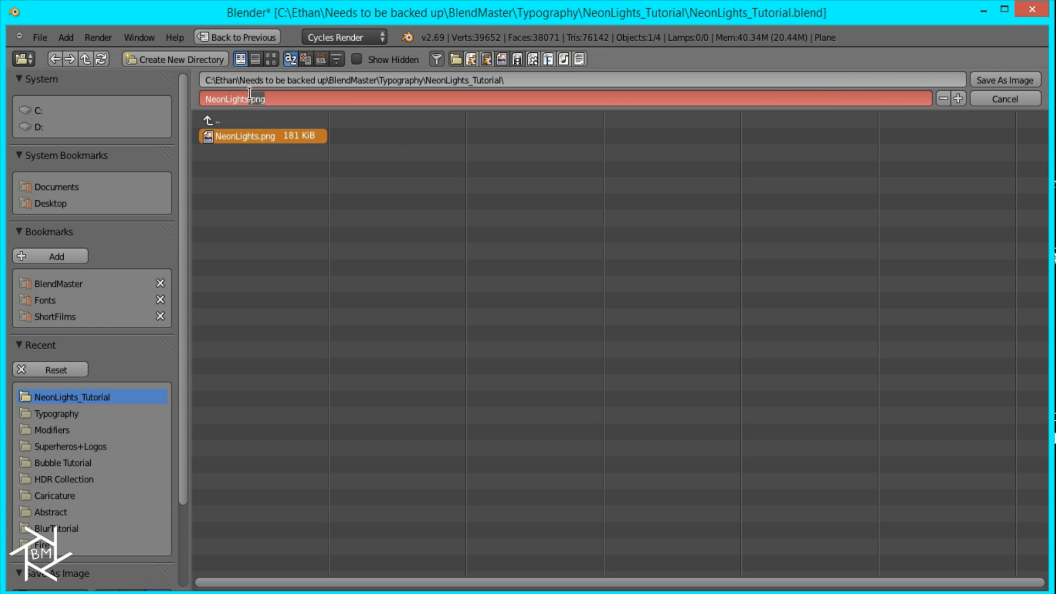